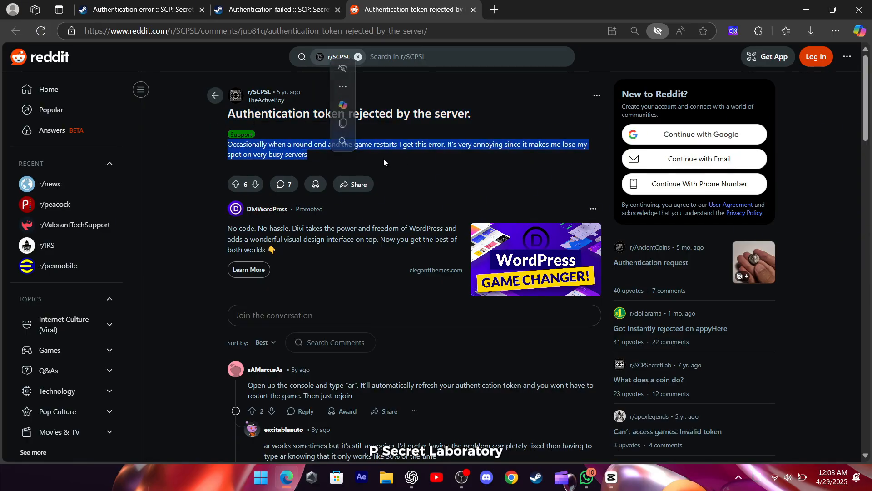
- Switch from the Steam properties window back to the Reddit thread tab
left_click(276, 10)
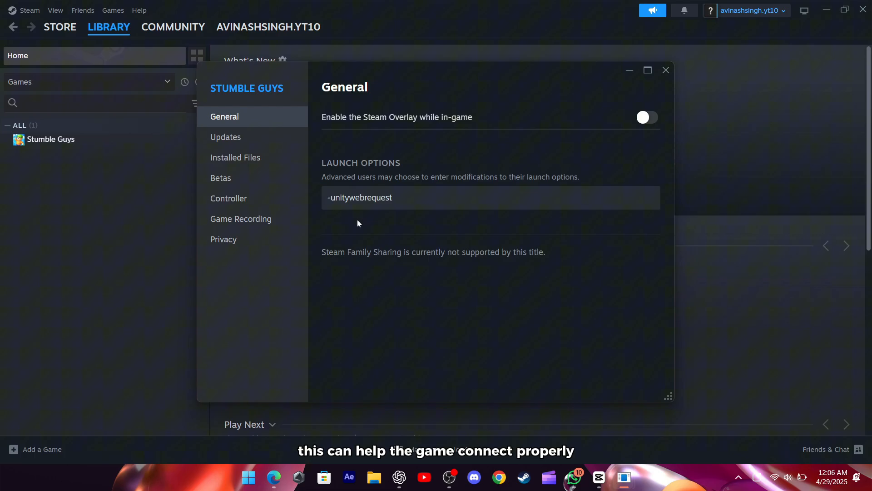
mouse_move(368, 223)
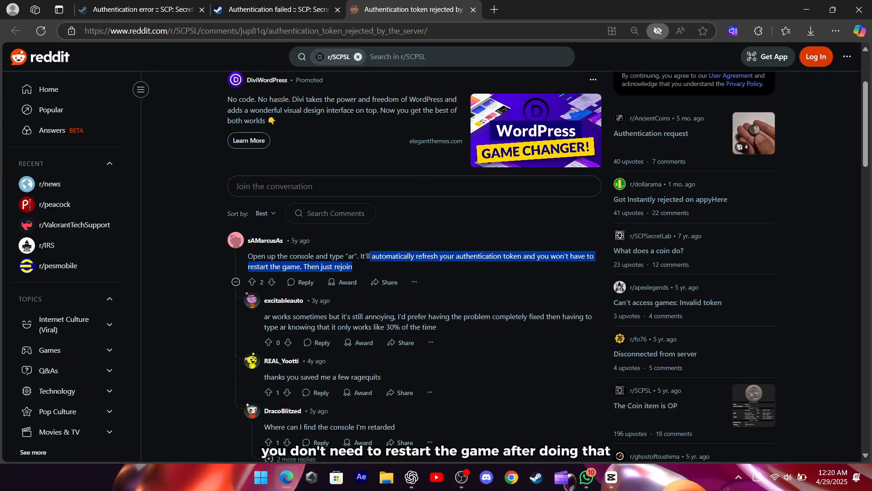
- Open the Steam Community discussion on SCP: Secret Laboratory authentication errors
left_click(191, 262)
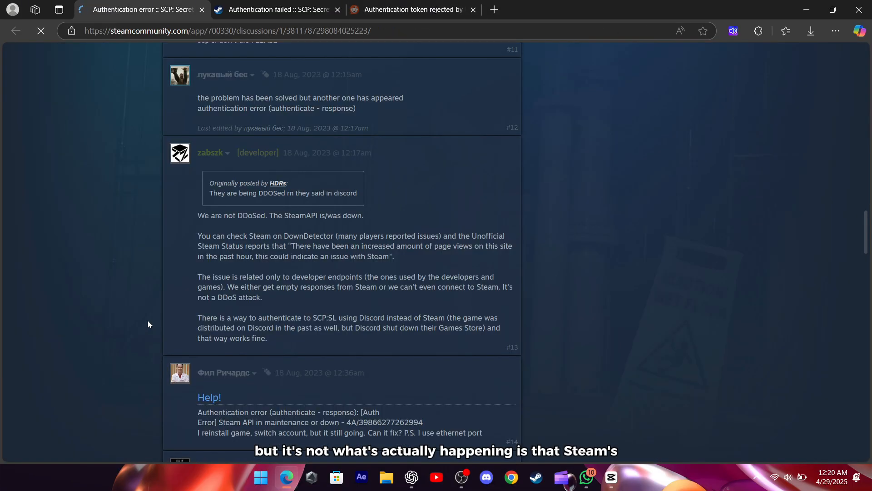
- Highlight the developer's reply #13 stating 'We are not DDoSed. The SteamAPI is/was down.'
scroll("down", 3)
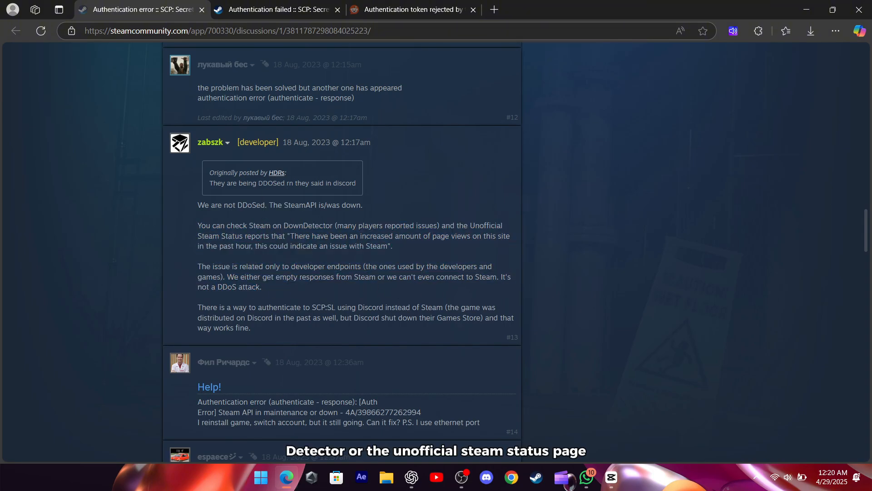
left_click_drag(198, 205, 353, 205)
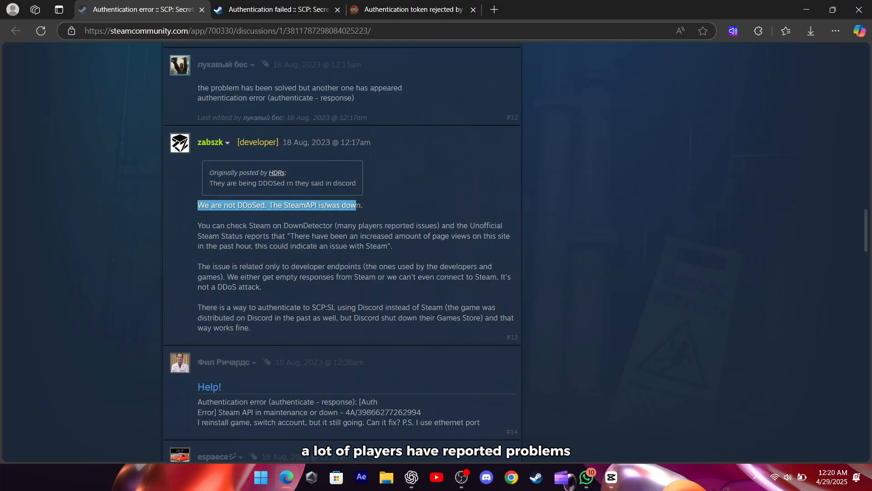